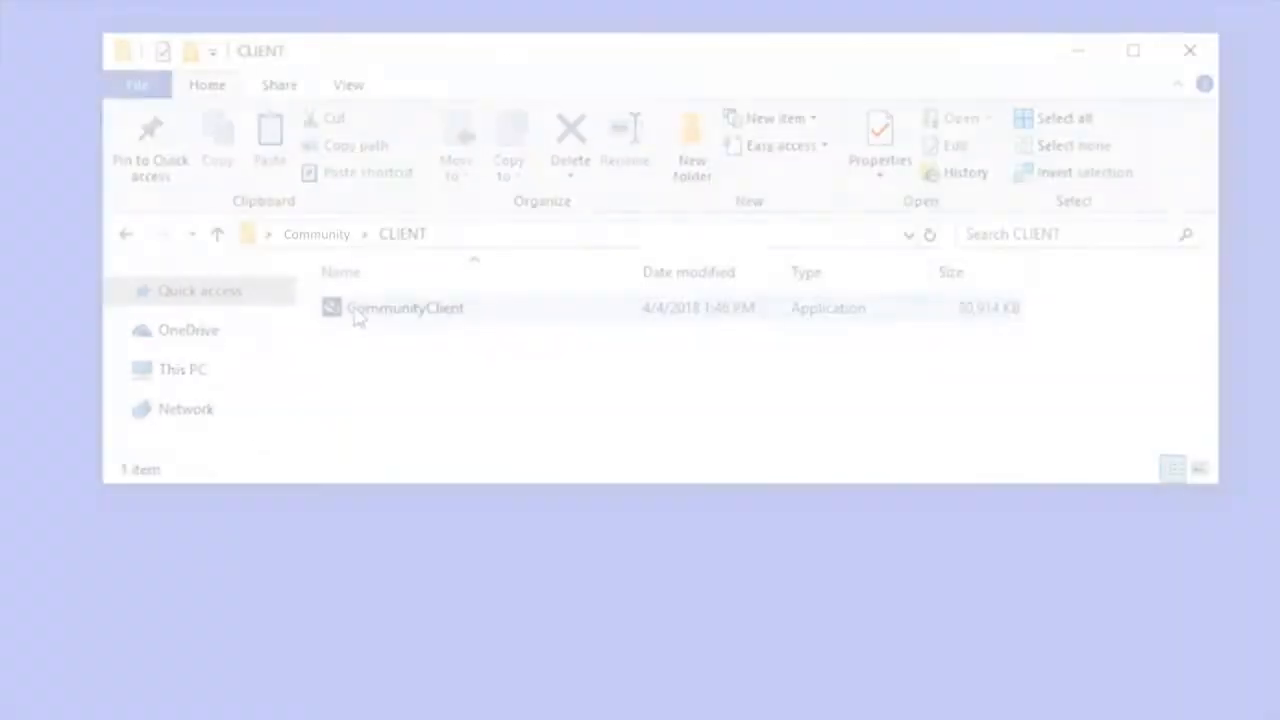
- Launch the CommunityClient installer from the CLIENT folder
left_click(404, 308)
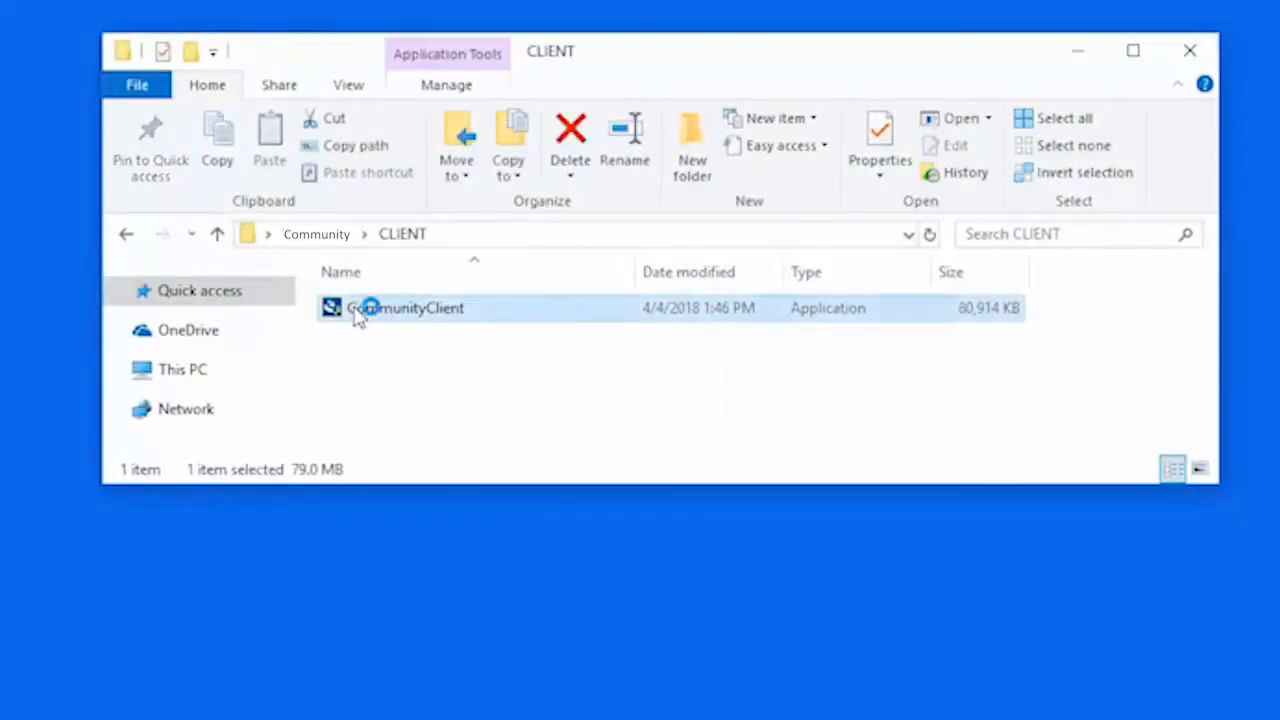
double_click(376, 308)
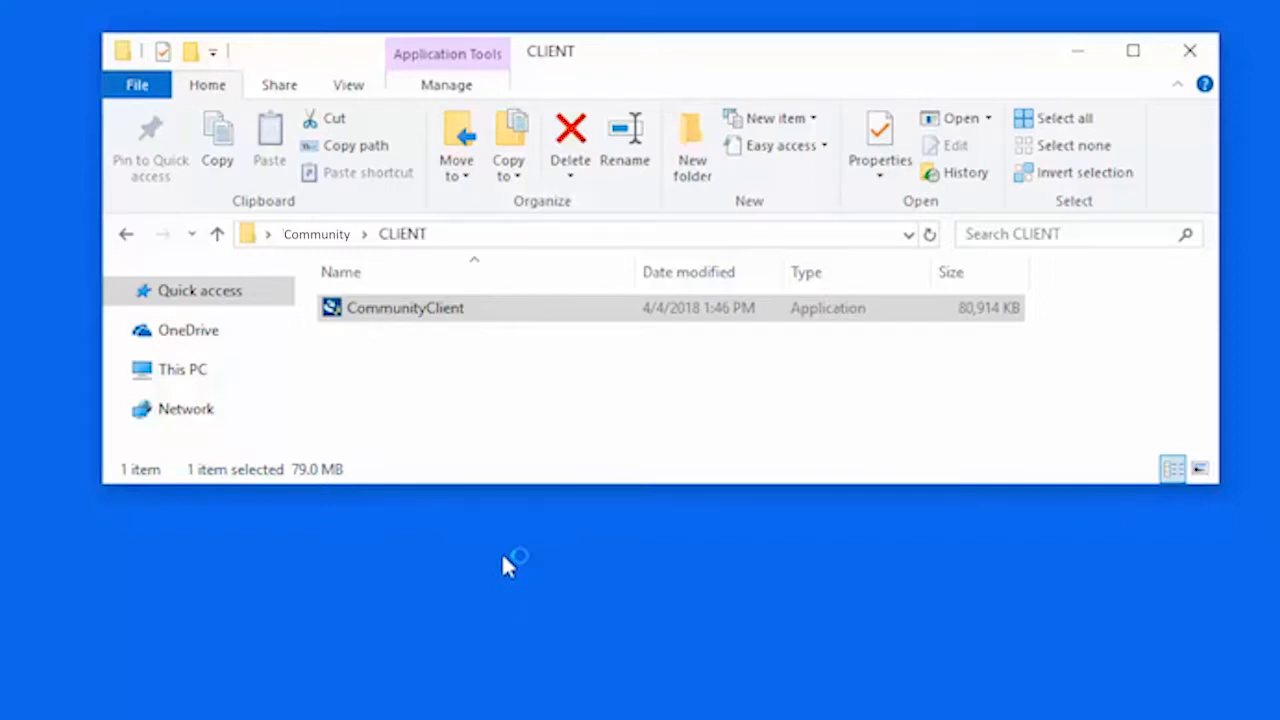
- Pass the welcome page and accept the license agreement terms to continue
double_click(400, 308)
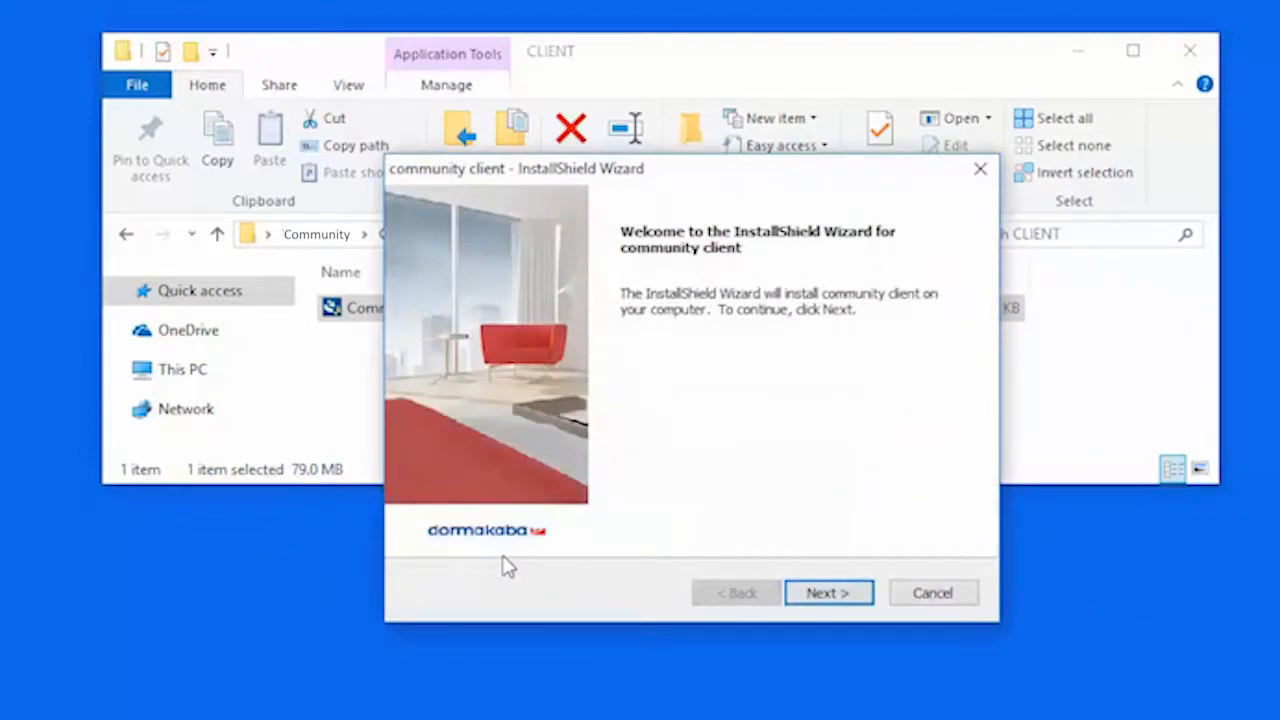
mouse_move(826, 592)
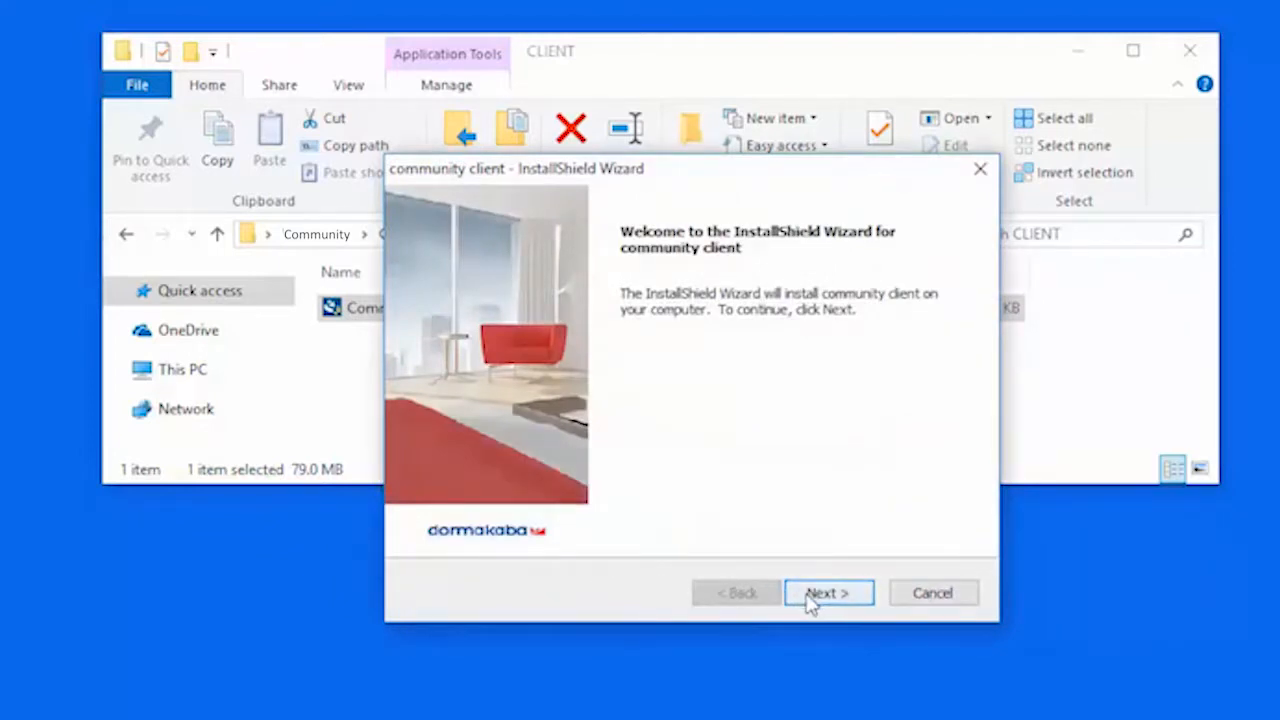
left_click(828, 592)
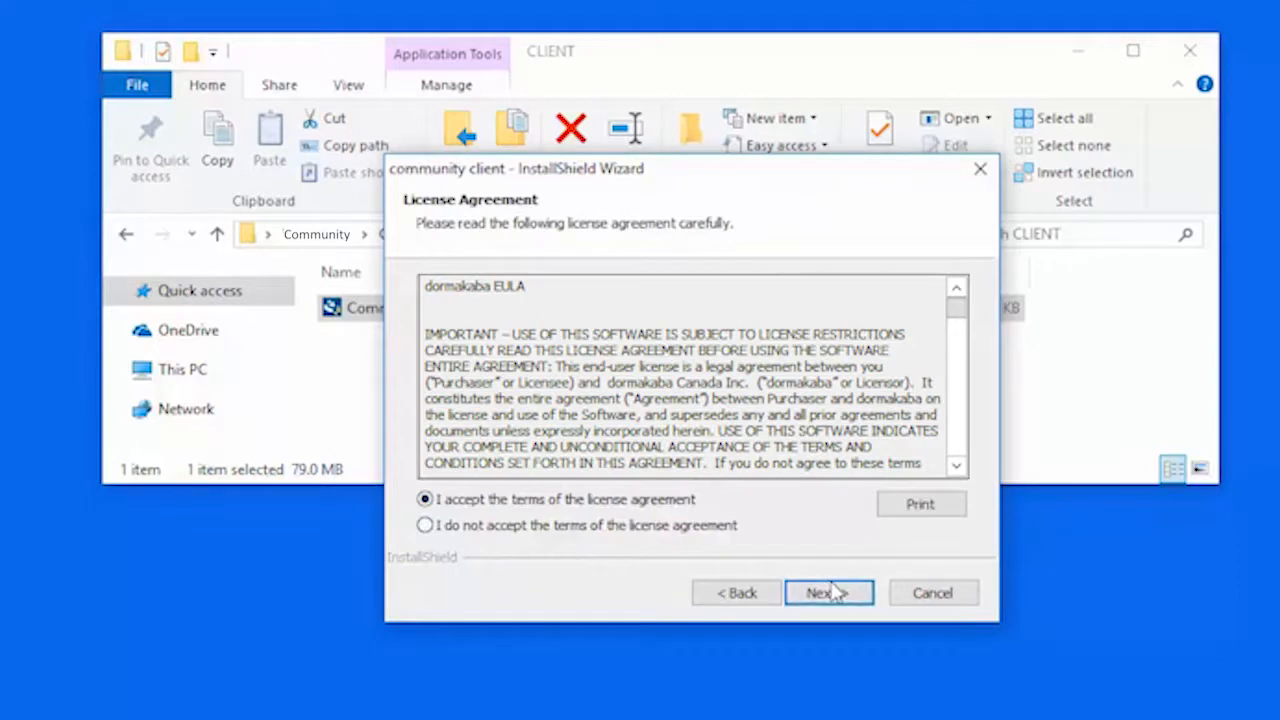
mouse_move(844, 598)
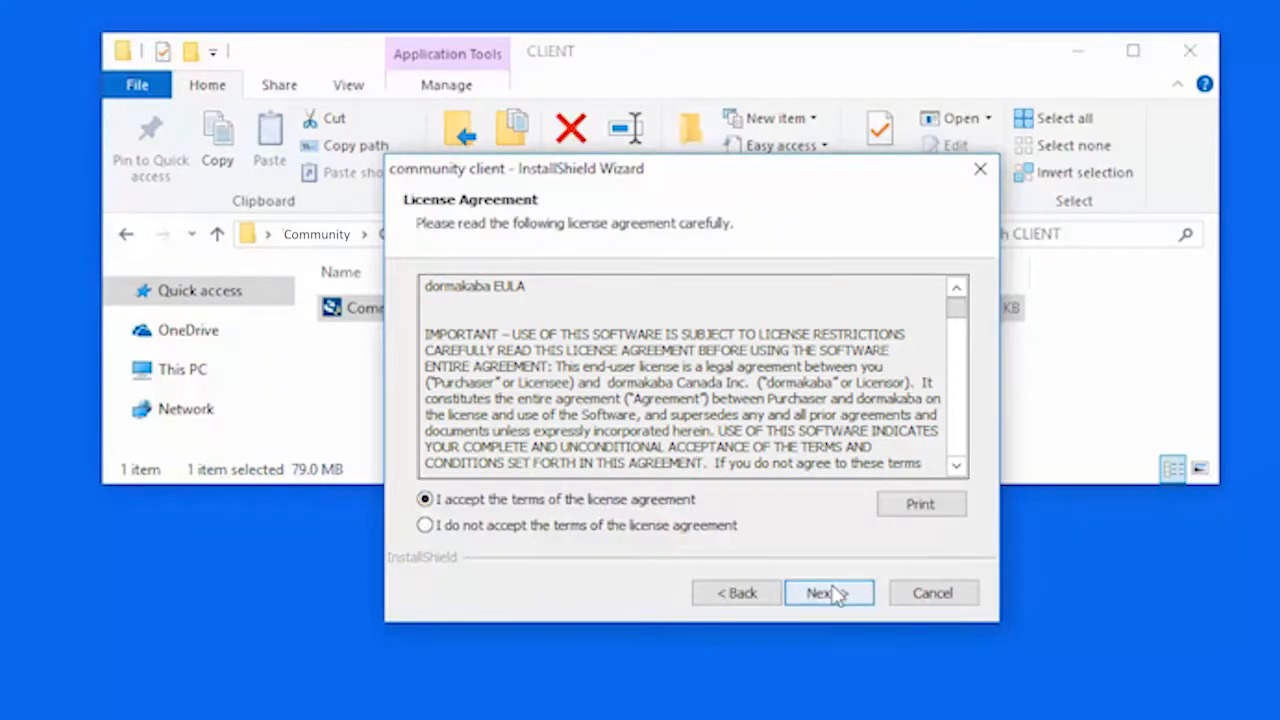
left_click(824, 592)
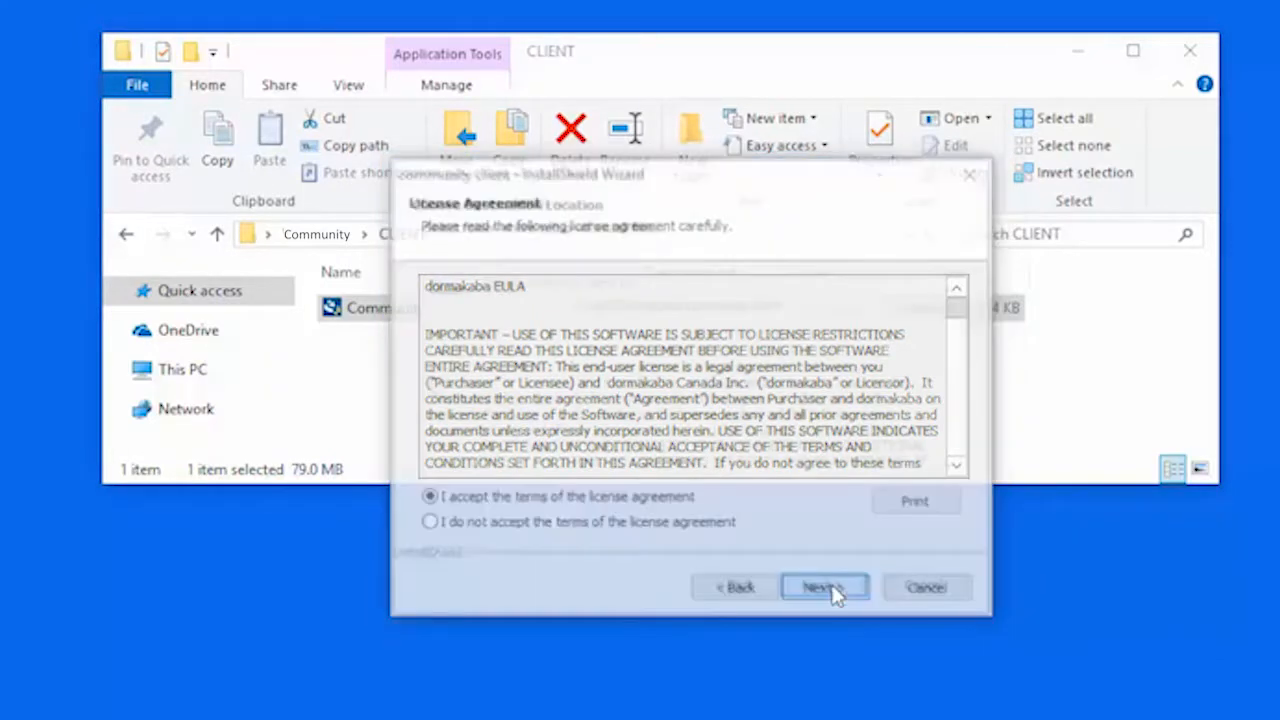
- Keep the default destination folder and all Doka Client features, continuing to the server address page
left_click(824, 586)
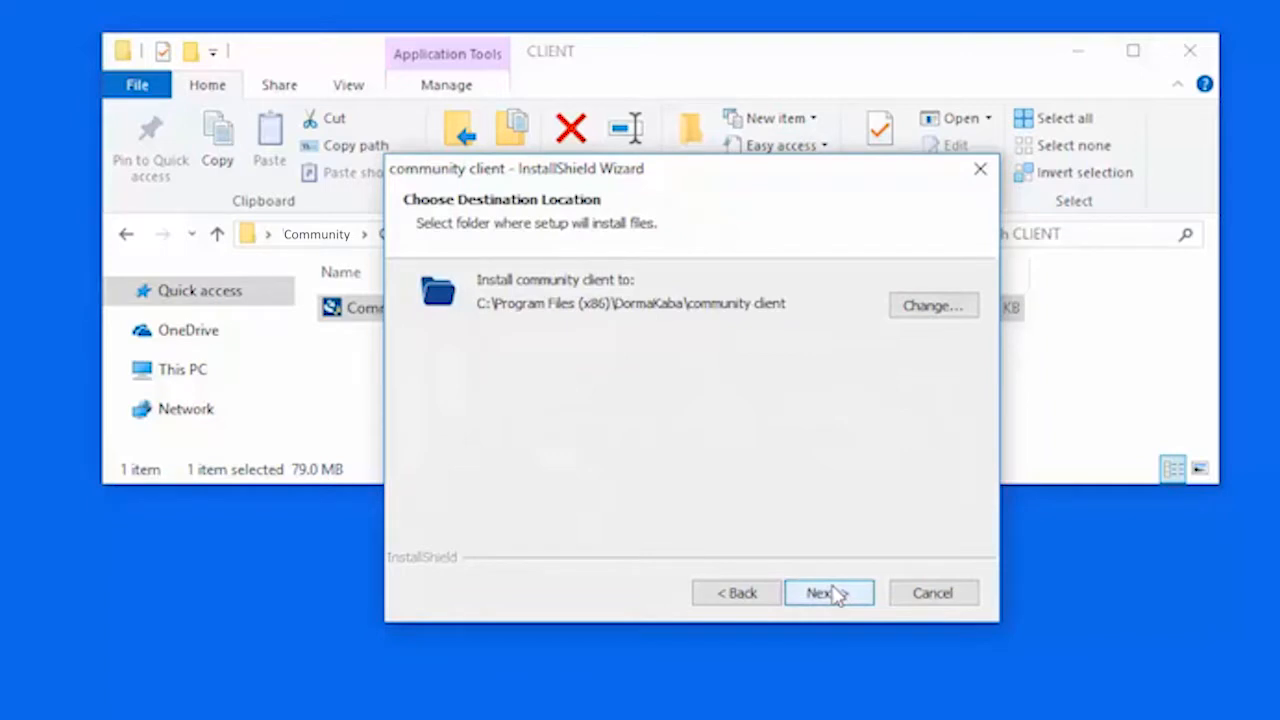
left_click(826, 592)
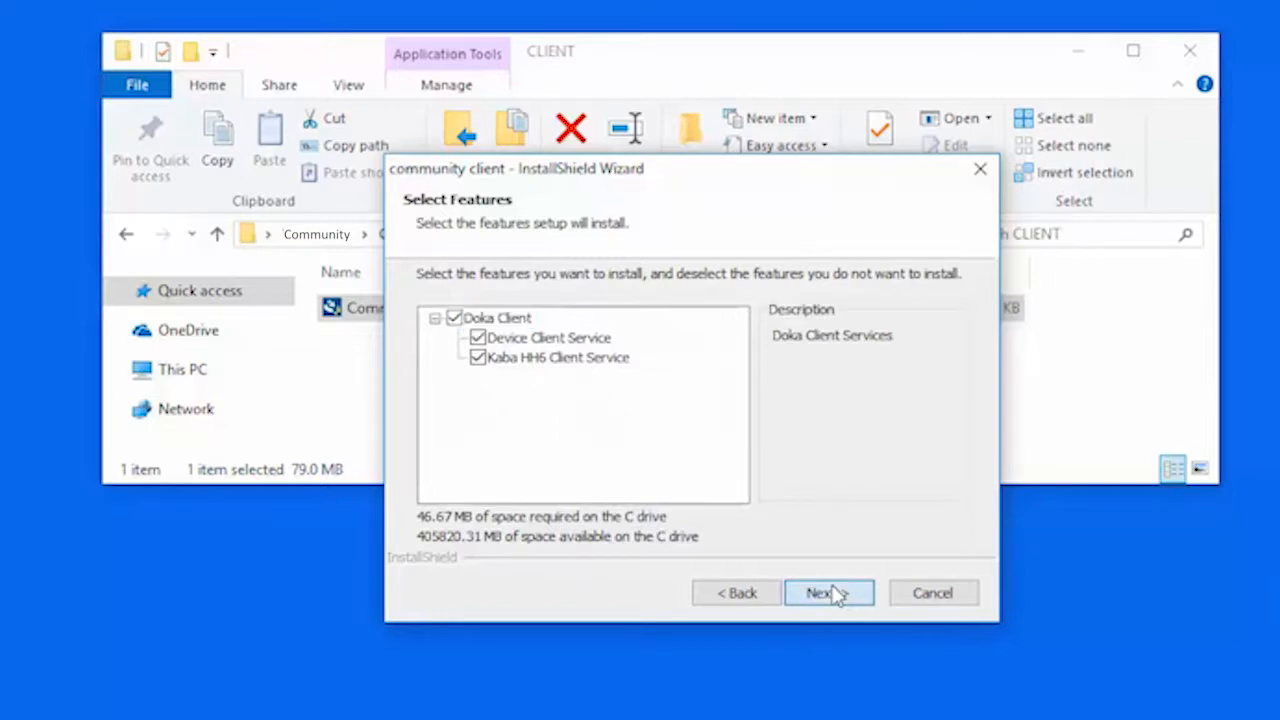
left_click(828, 592)
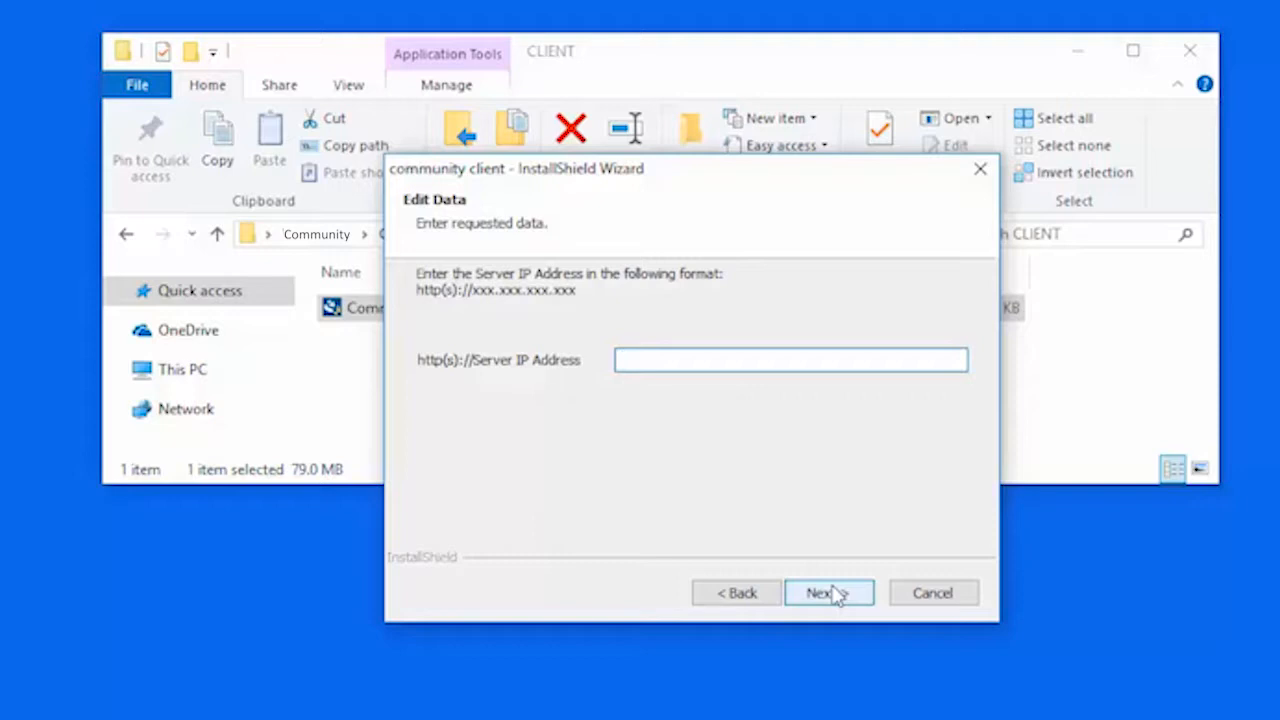
type("https:")
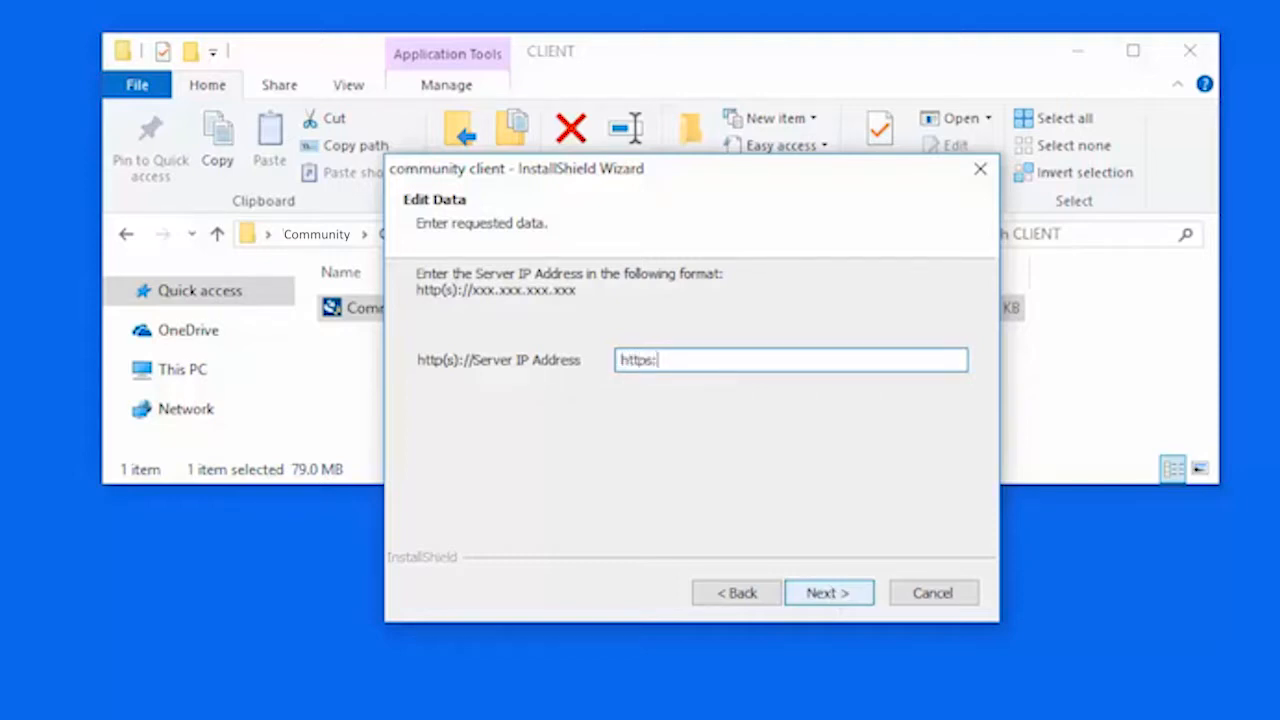
type("//")
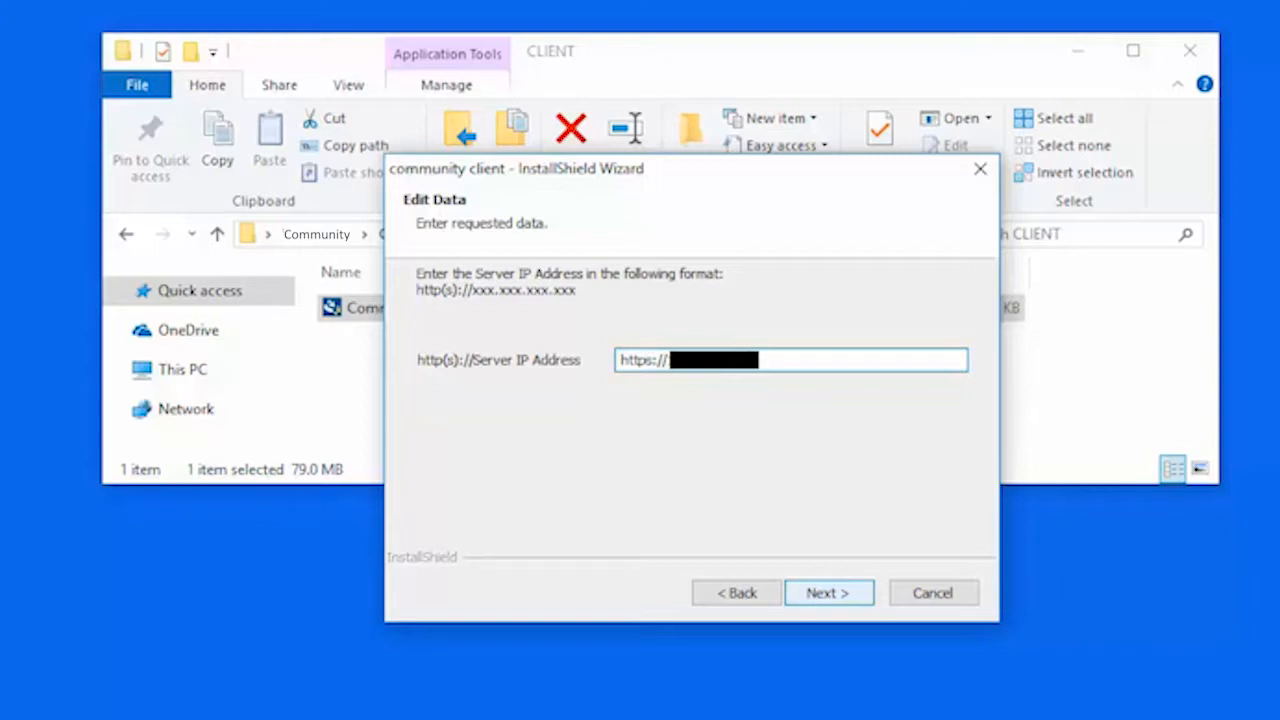
mouse_move(828, 592)
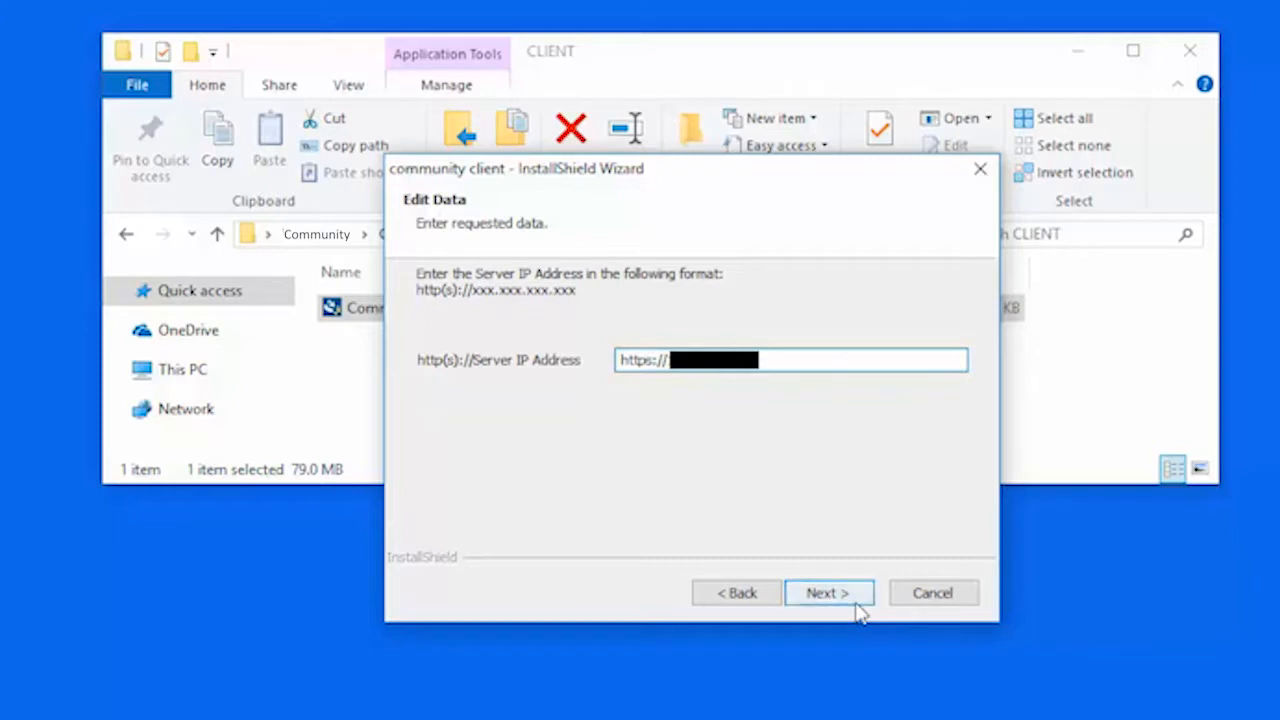
- Install with the server address, keep restart-now selected, and finish the wizard
left_click(828, 592)
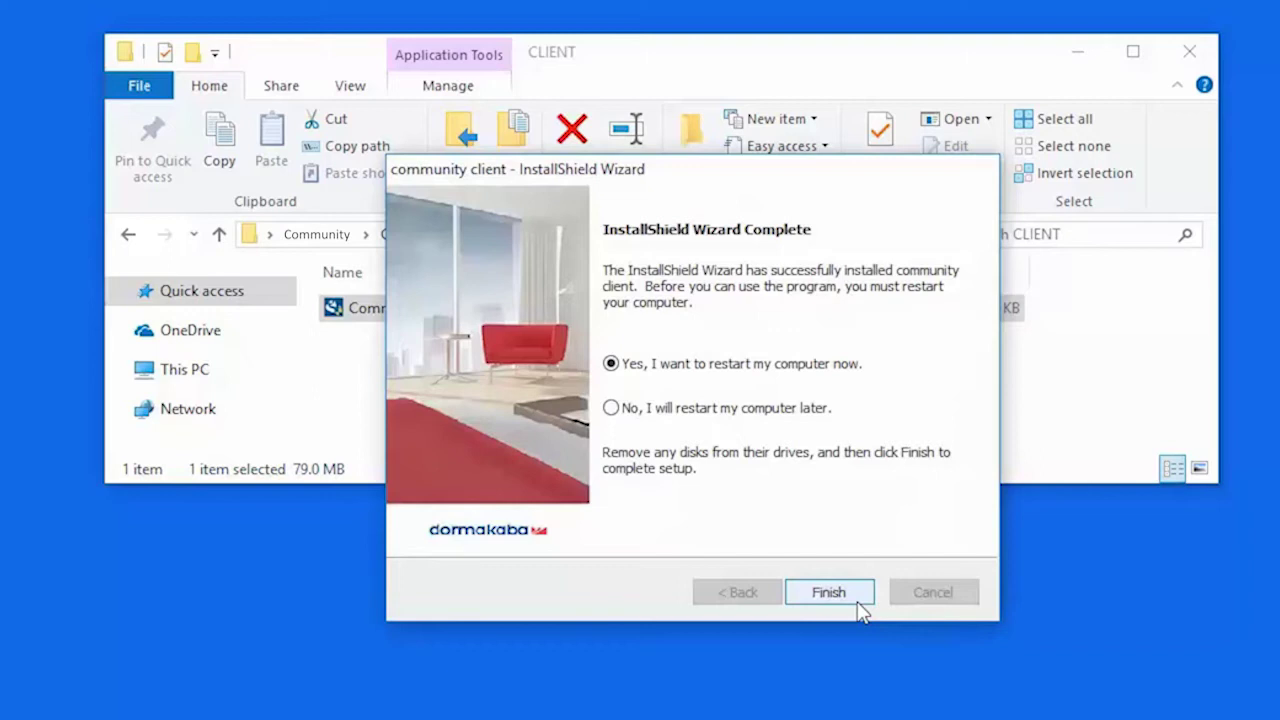
left_click(828, 592)
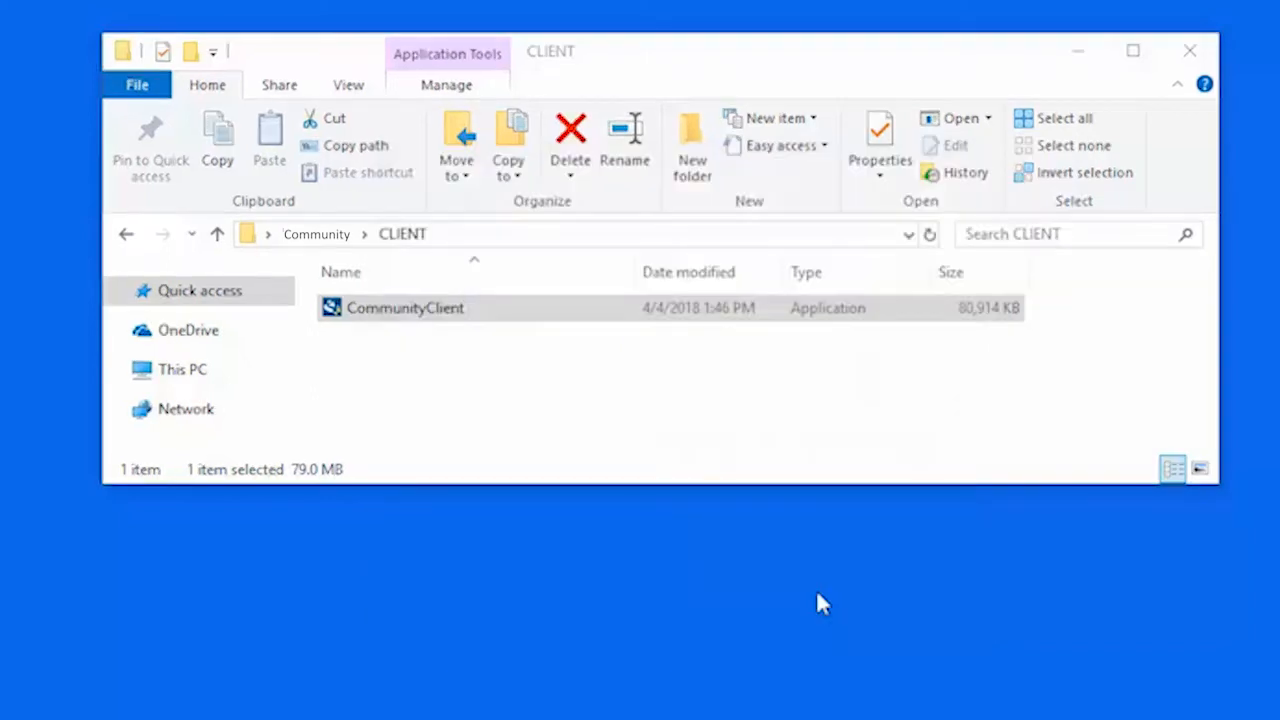